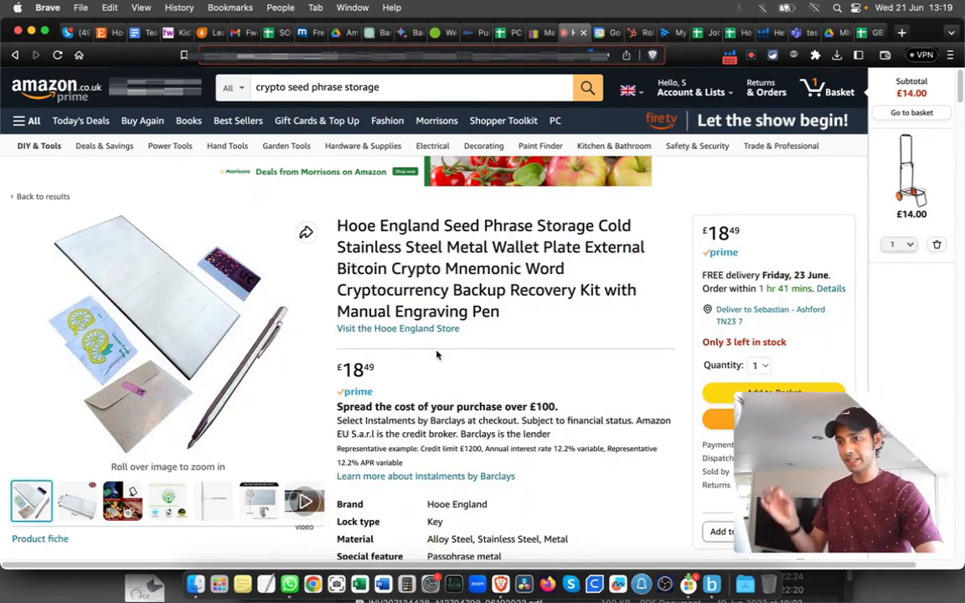
# Reveal the alt text of every image on the Amazon product page.
pyautogui.scroll(-3)
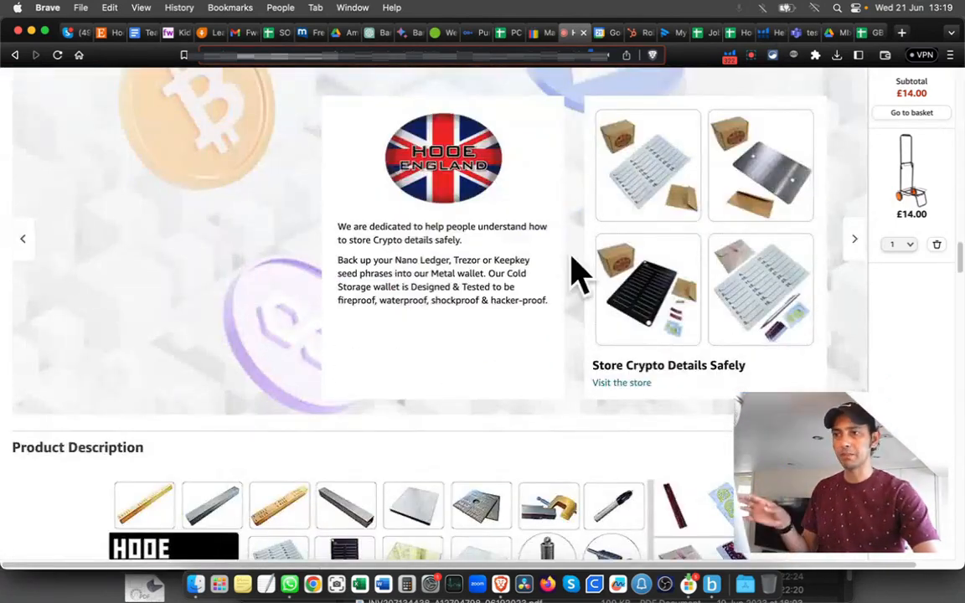
pyautogui.scroll(-3)
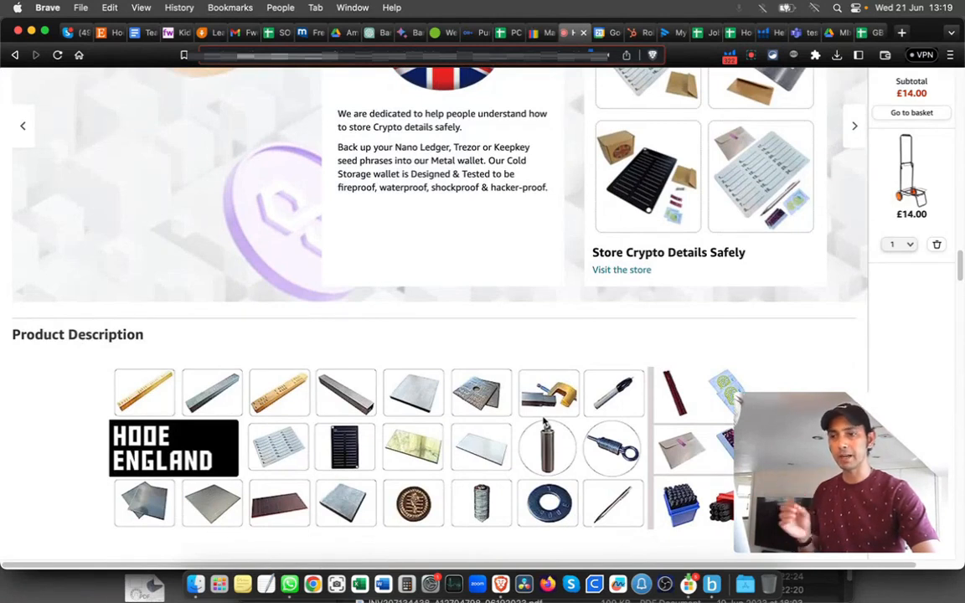
pyautogui.scroll(-3)
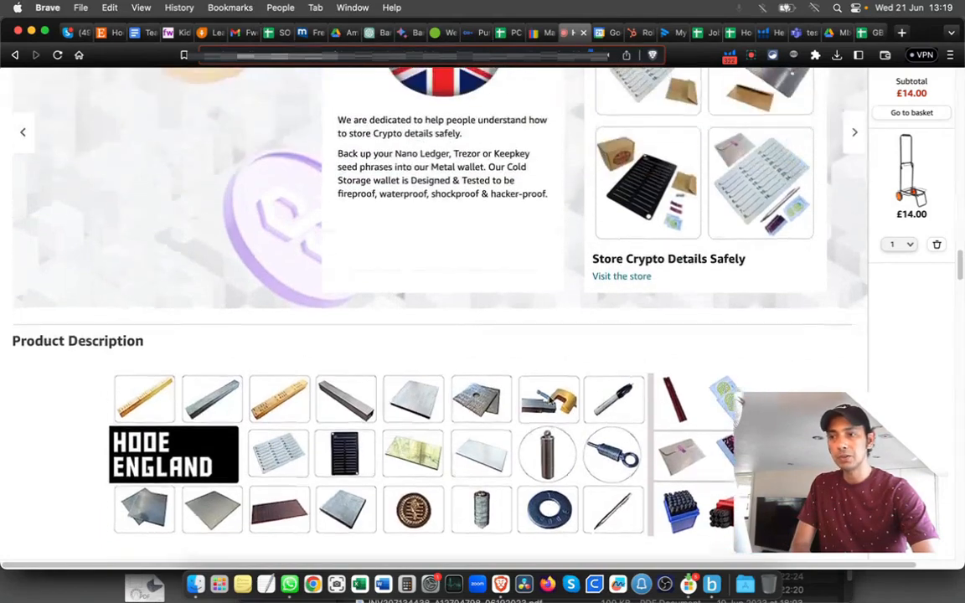
pyautogui.scroll(-3)
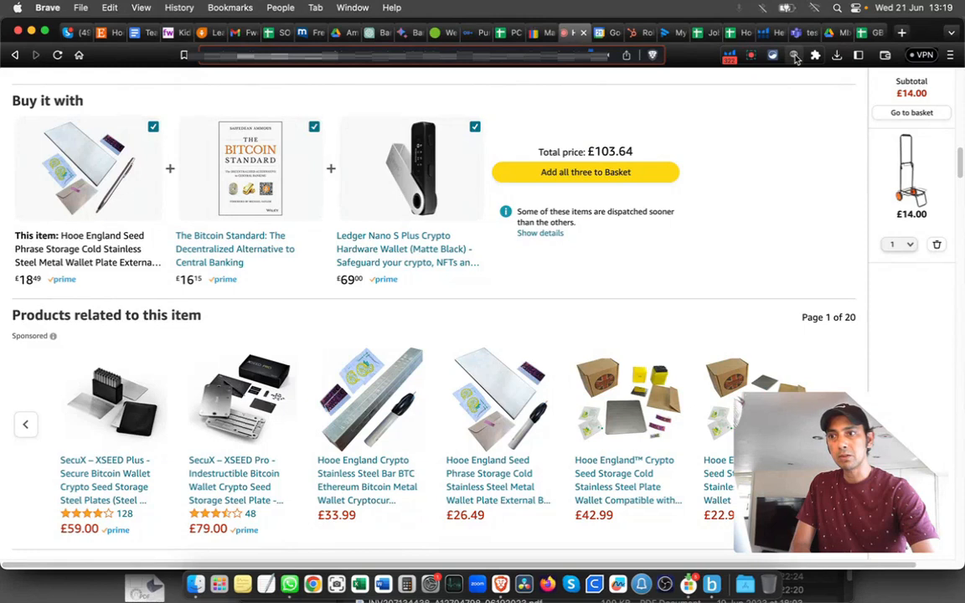
pyautogui.moveTo(772, 55)
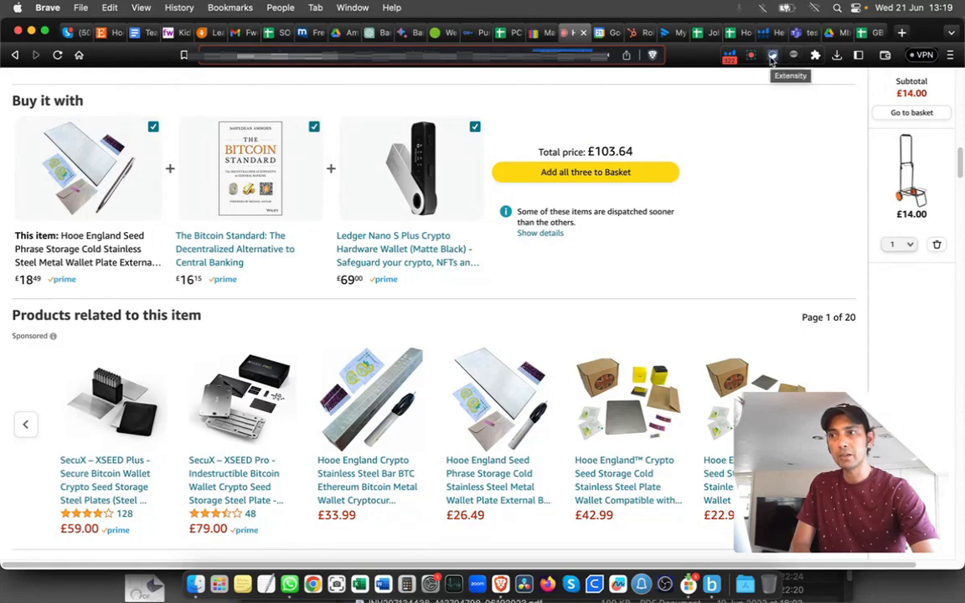
pyautogui.click(771, 56)
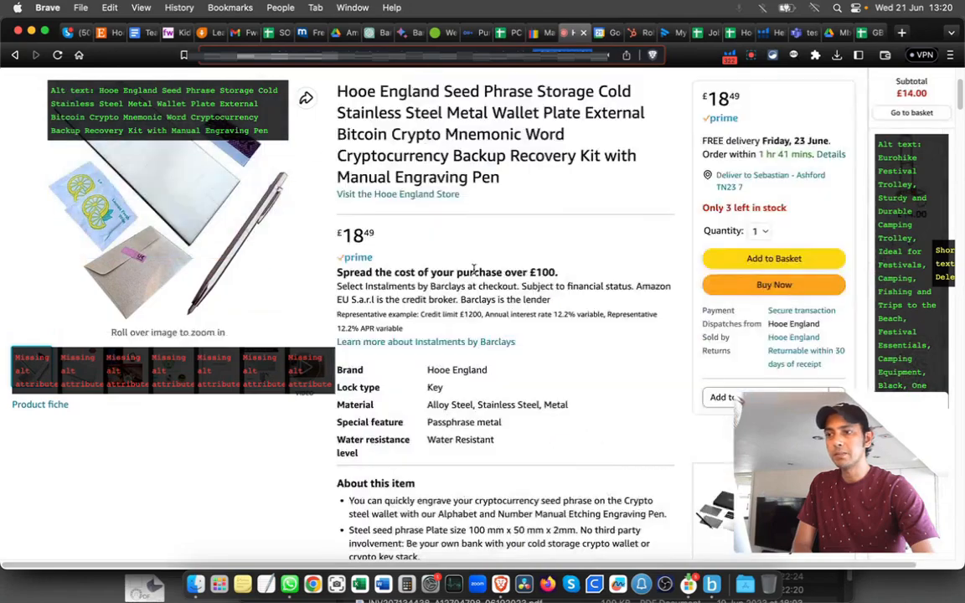
# Review the revealed alt-text keywords, then switch to the Hooe England Keywords sheet.
pyautogui.scroll(-3)
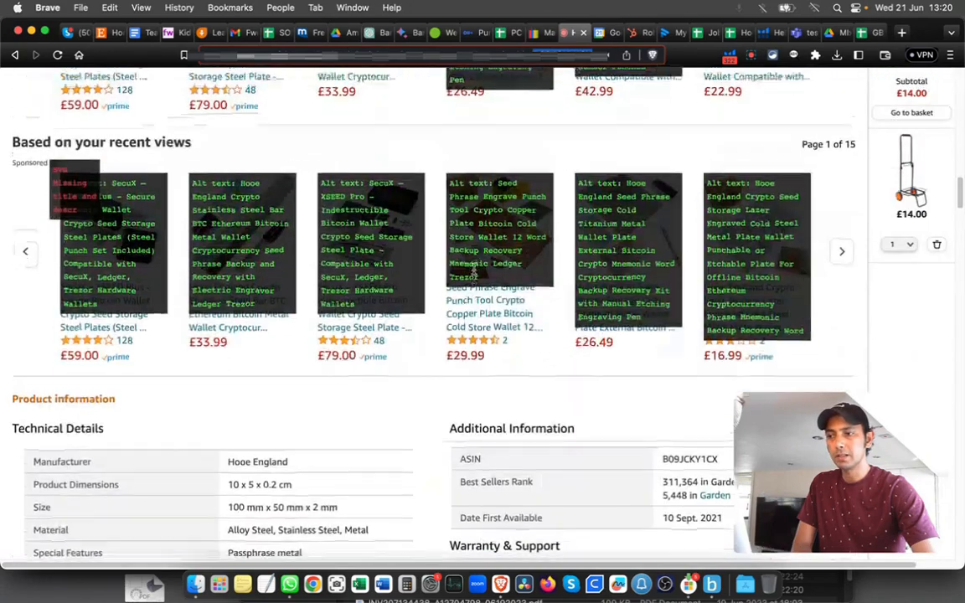
pyautogui.scroll(-3)
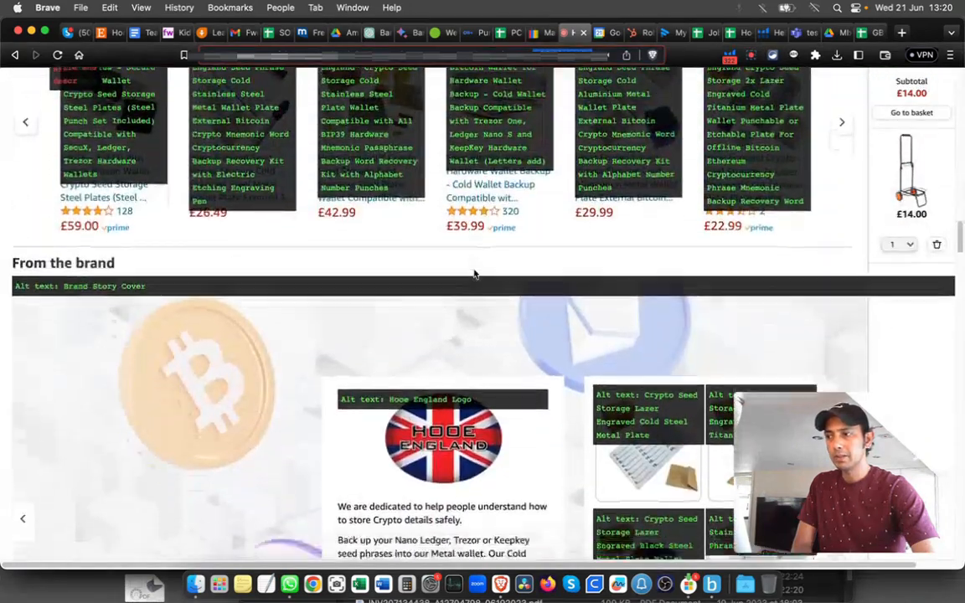
pyautogui.scroll(-3)
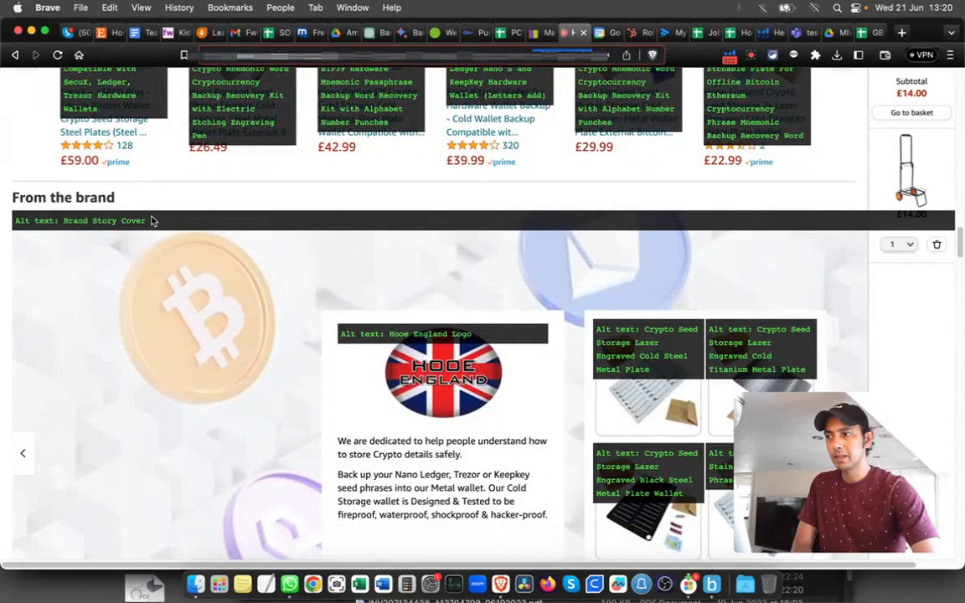
pyautogui.scroll(-3)
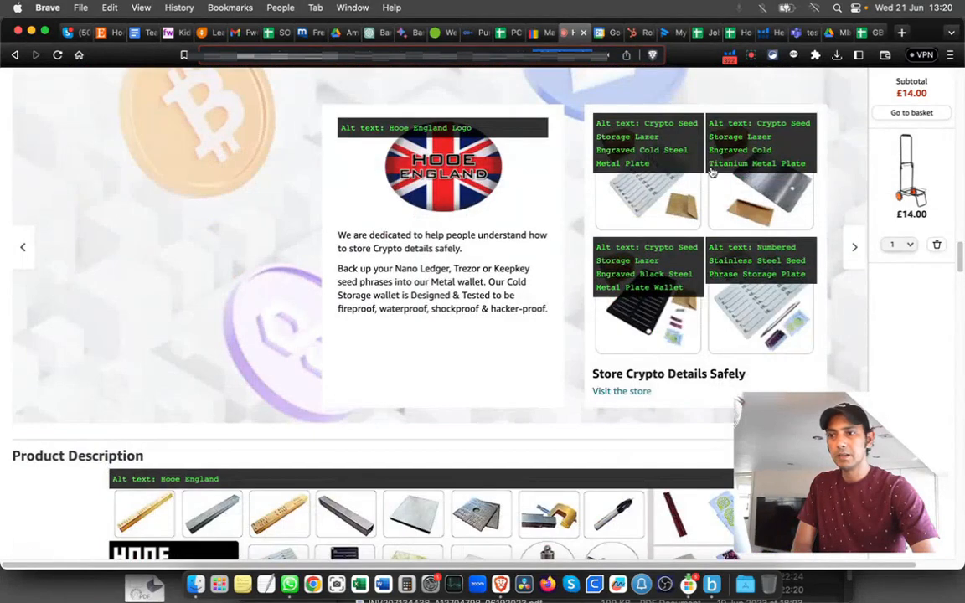
pyautogui.moveTo(587, 168)
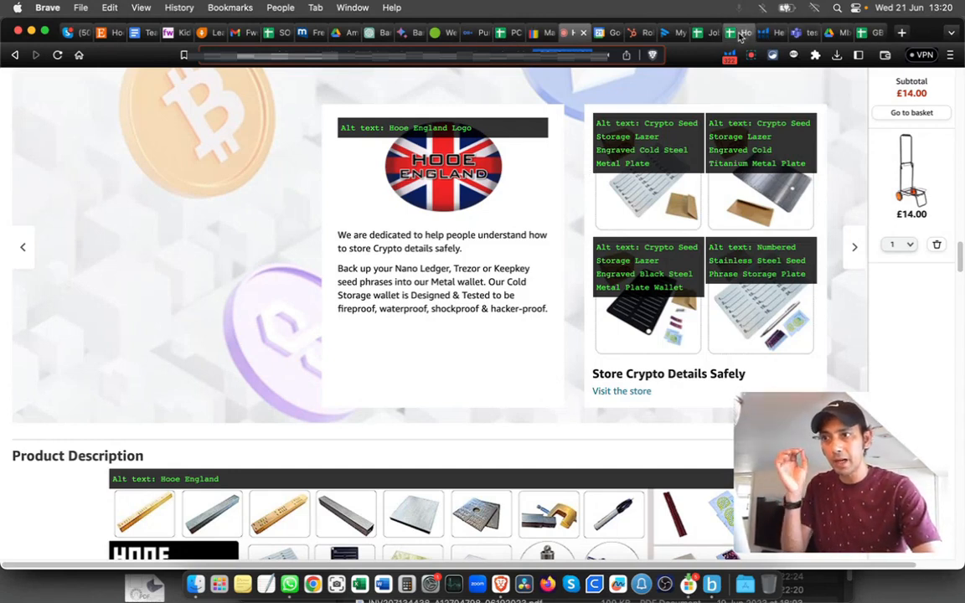
pyautogui.moveTo(830, 33)
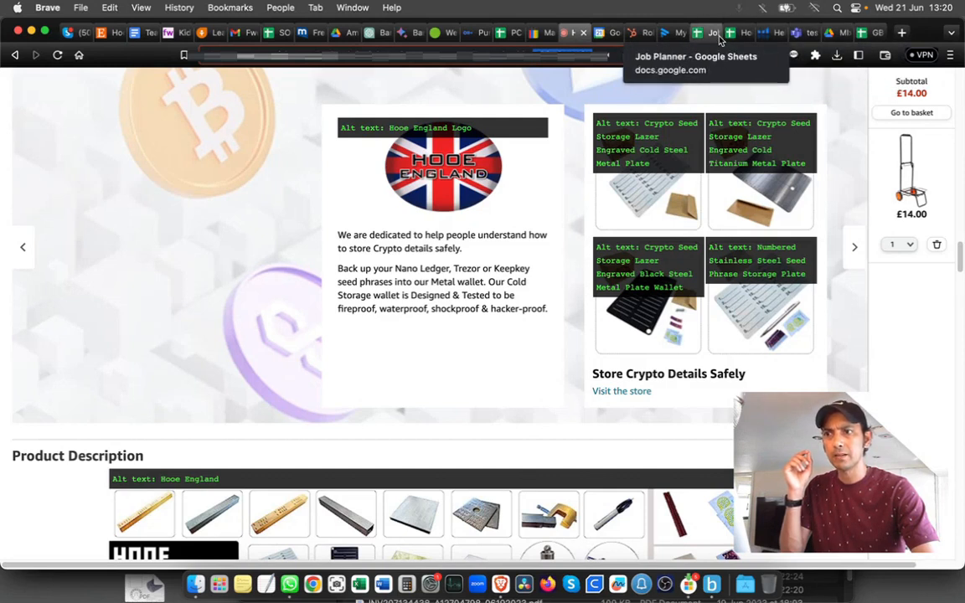
pyautogui.click(710, 34)
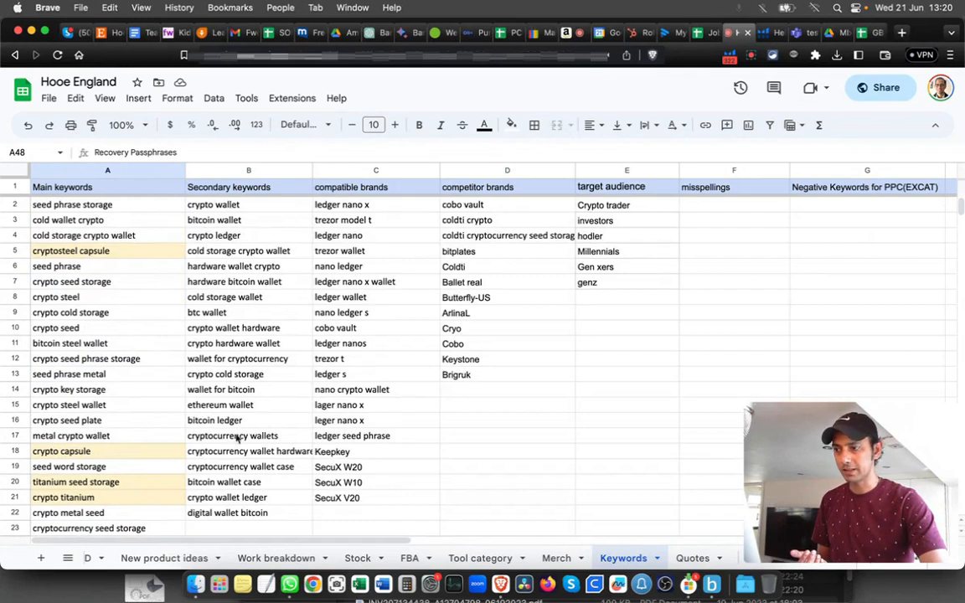
pyautogui.moveTo(240, 520)
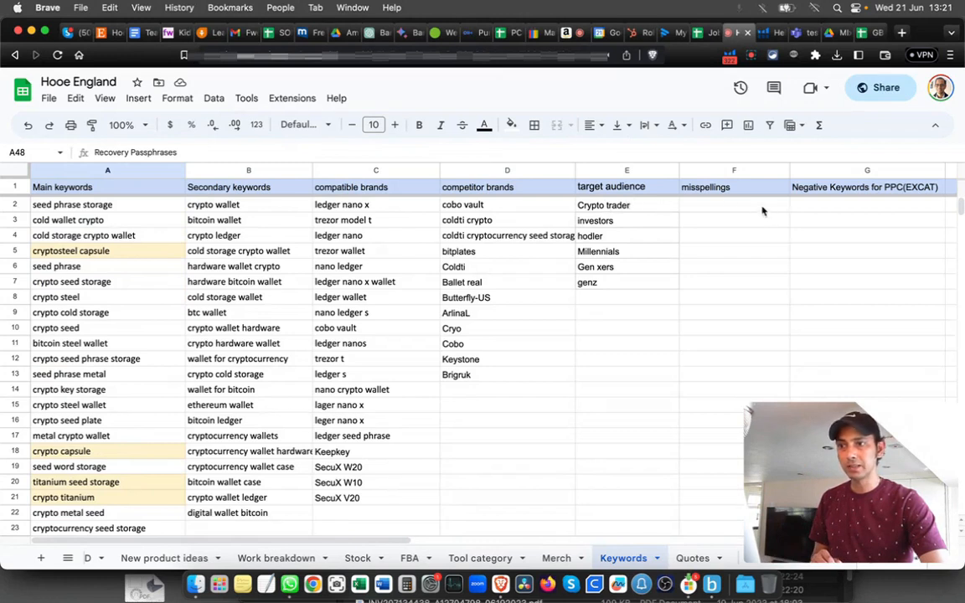
pyautogui.moveTo(793, 215)
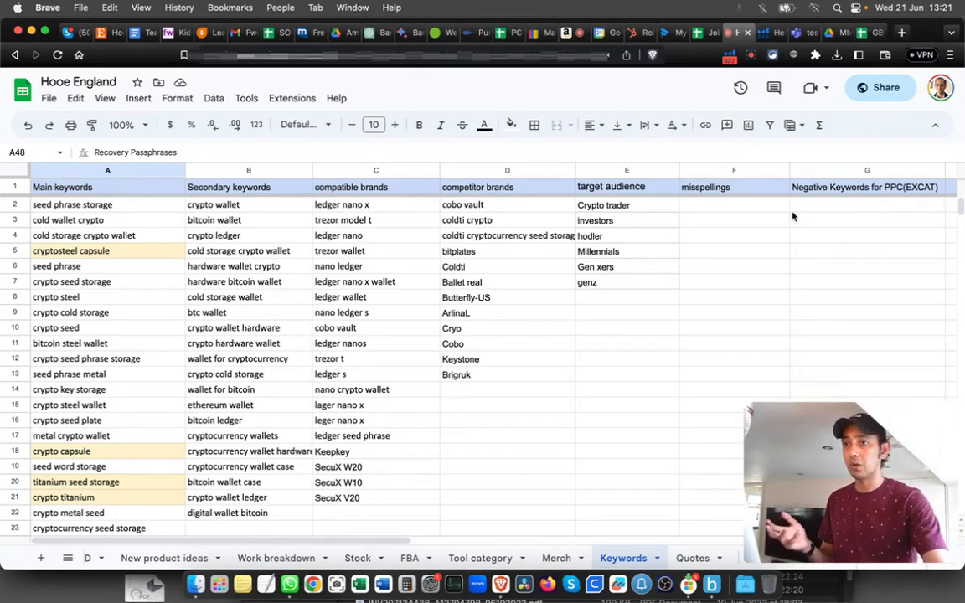
pyautogui.moveTo(770, 33)
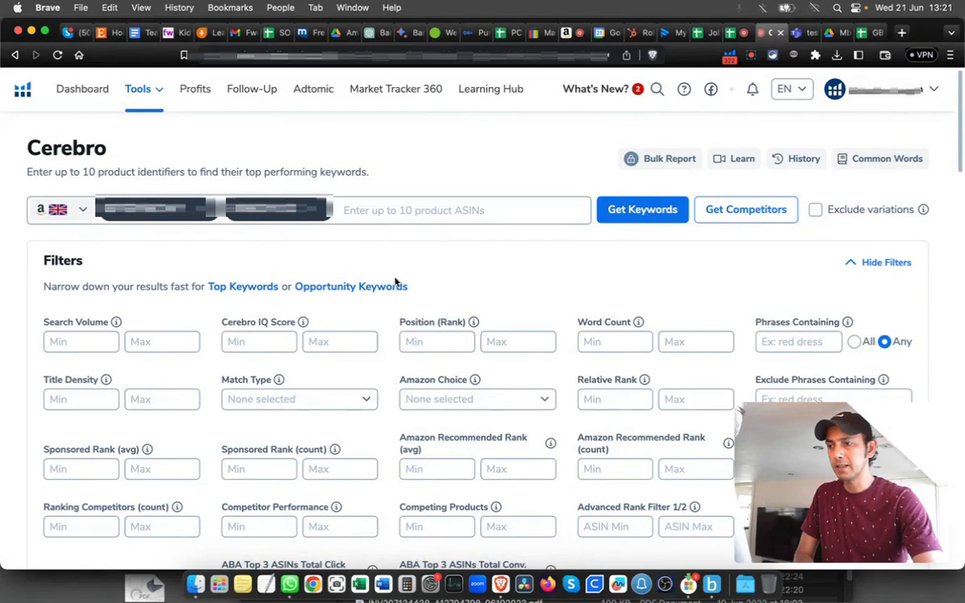
# Fetch the Cerebro keyword report for the Cobo Tablet ASIN, showing 240 filtered keywords.
pyautogui.click(642, 210)
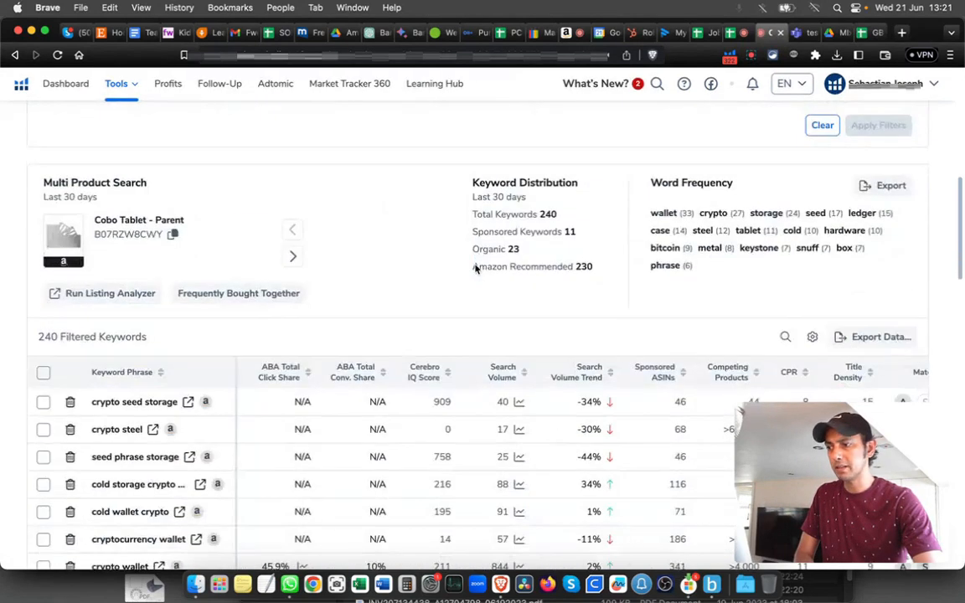
pyautogui.scroll(-3)
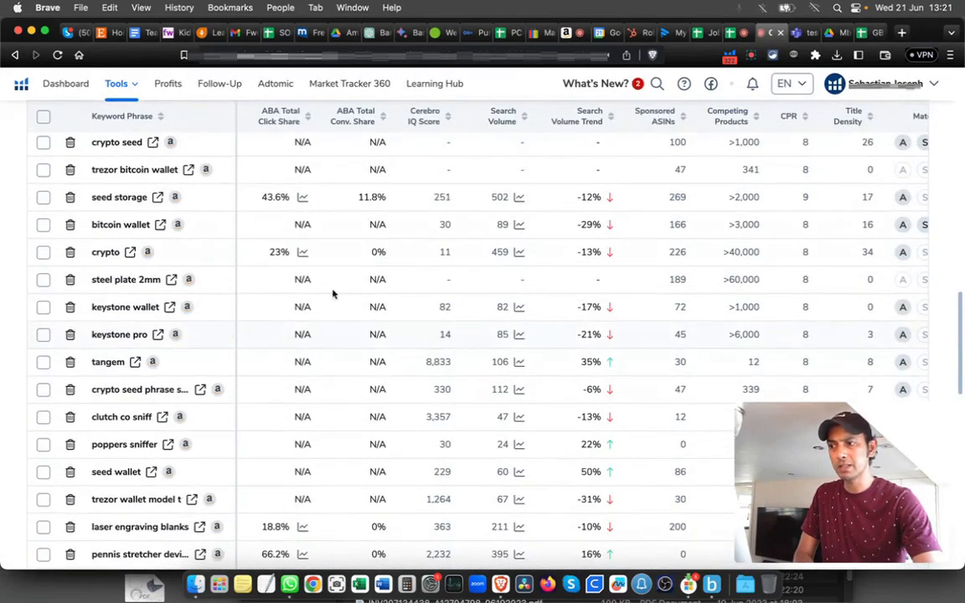